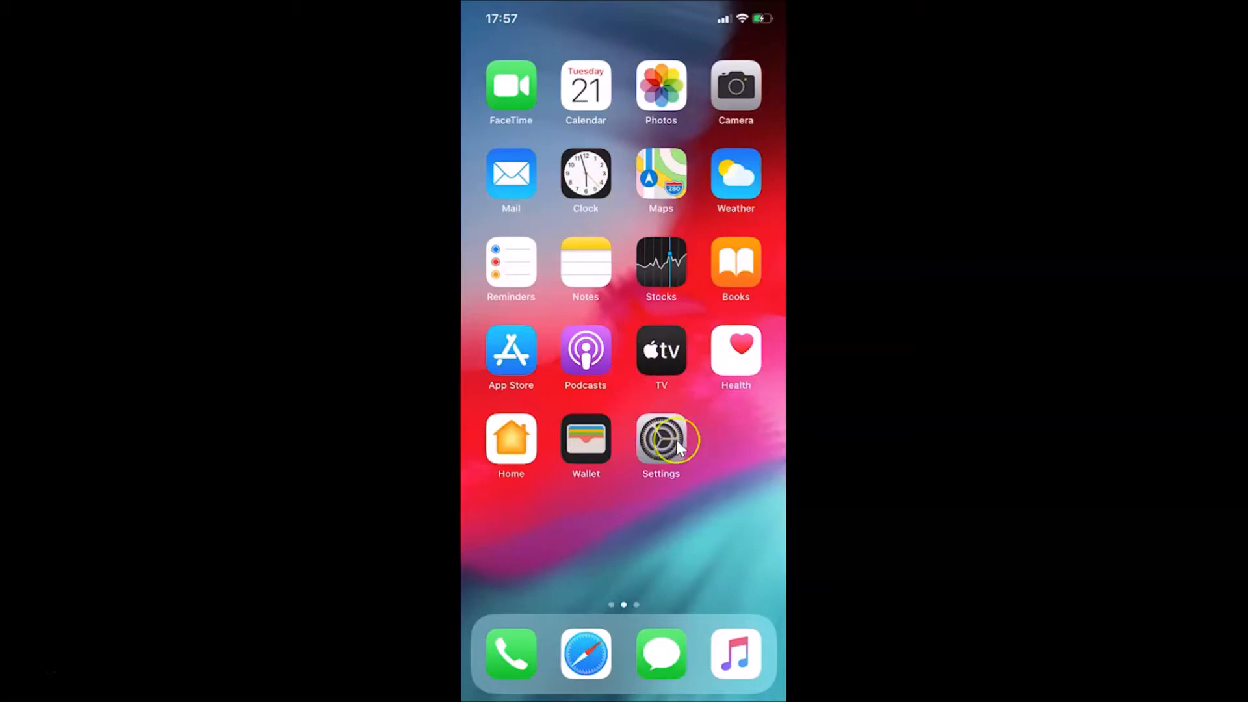
Step: Reach the About page showing an iPhone XR on software version 13.6
left_click(661, 438)
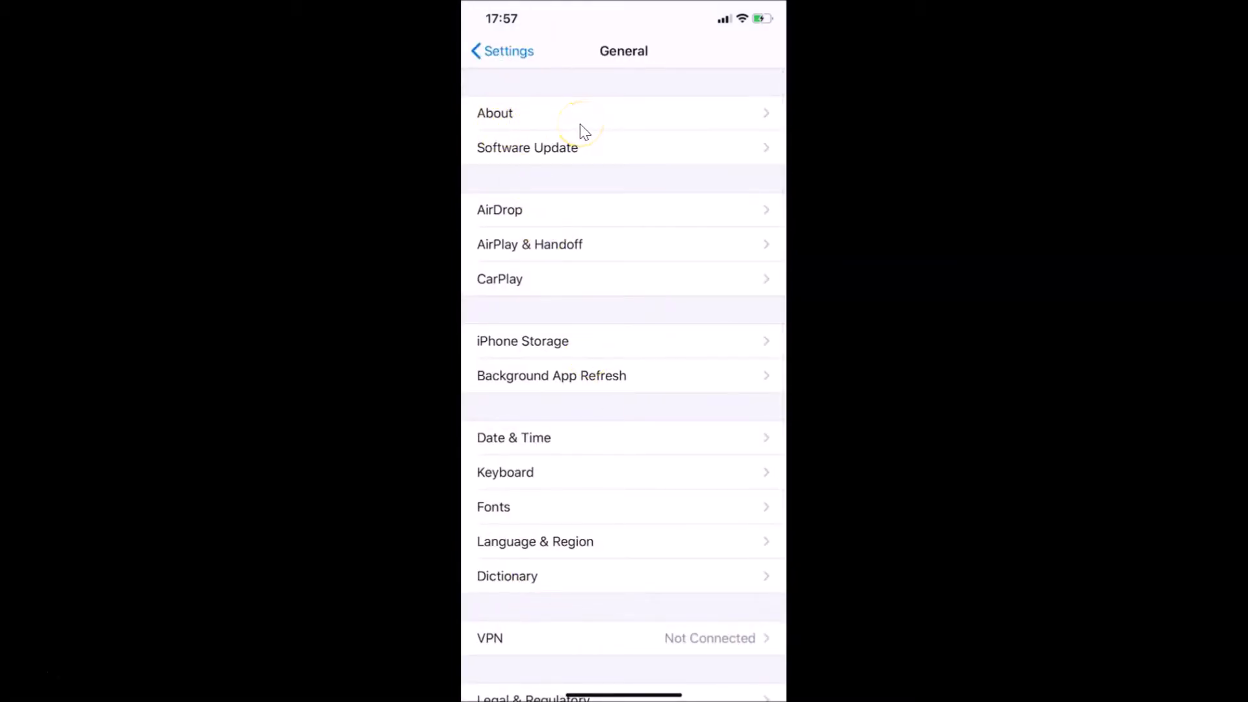
left_click(494, 113)
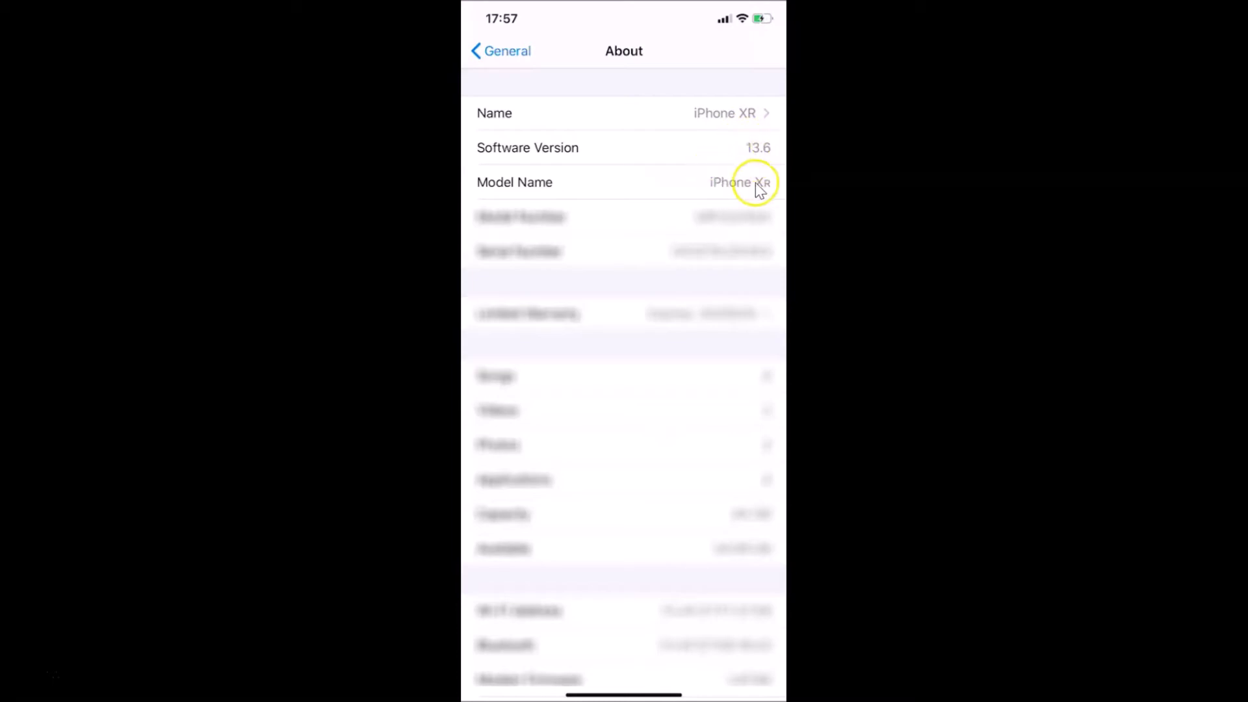
mouse_move(504, 95)
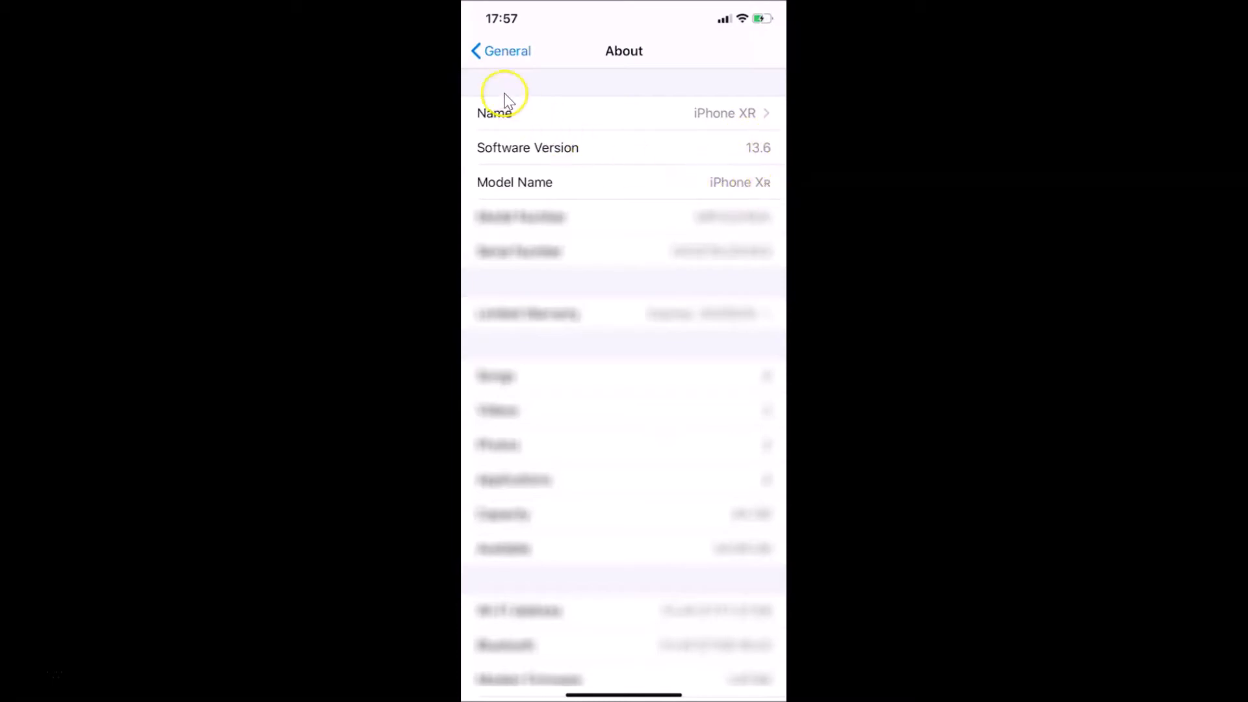
Step: Back out of About and return to the Home Screen
left_click(499, 51)
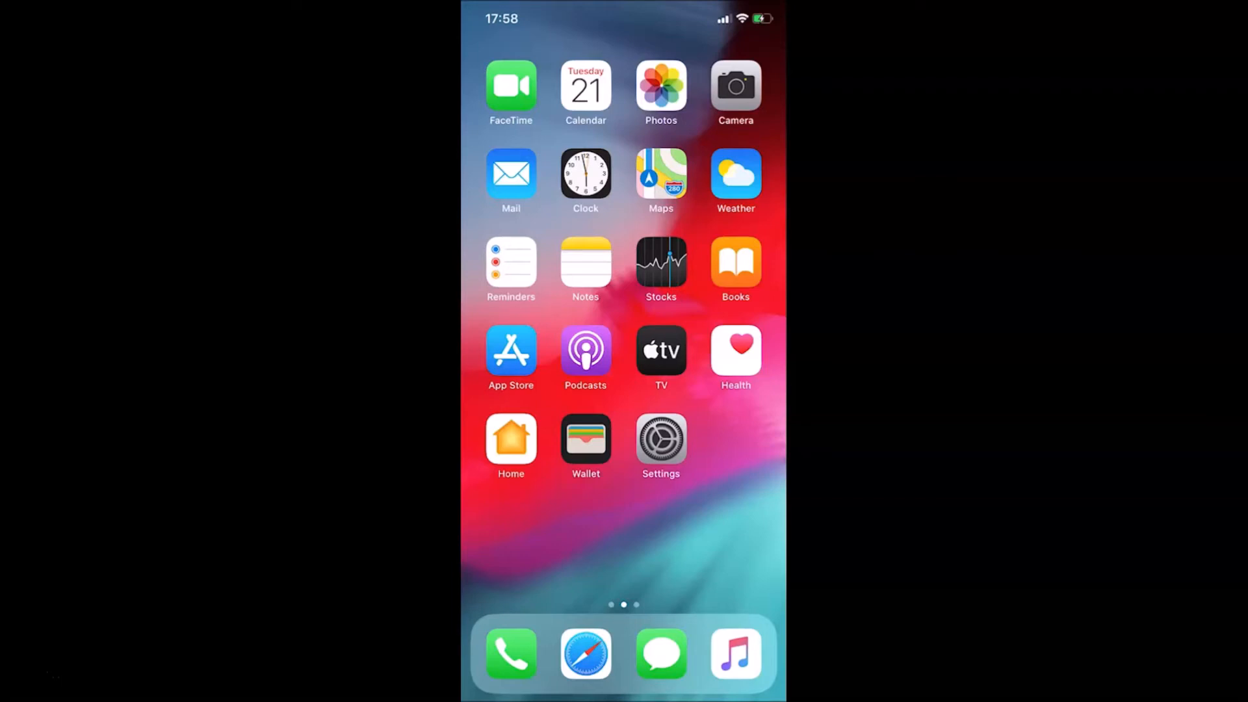
left_click(668, 438)
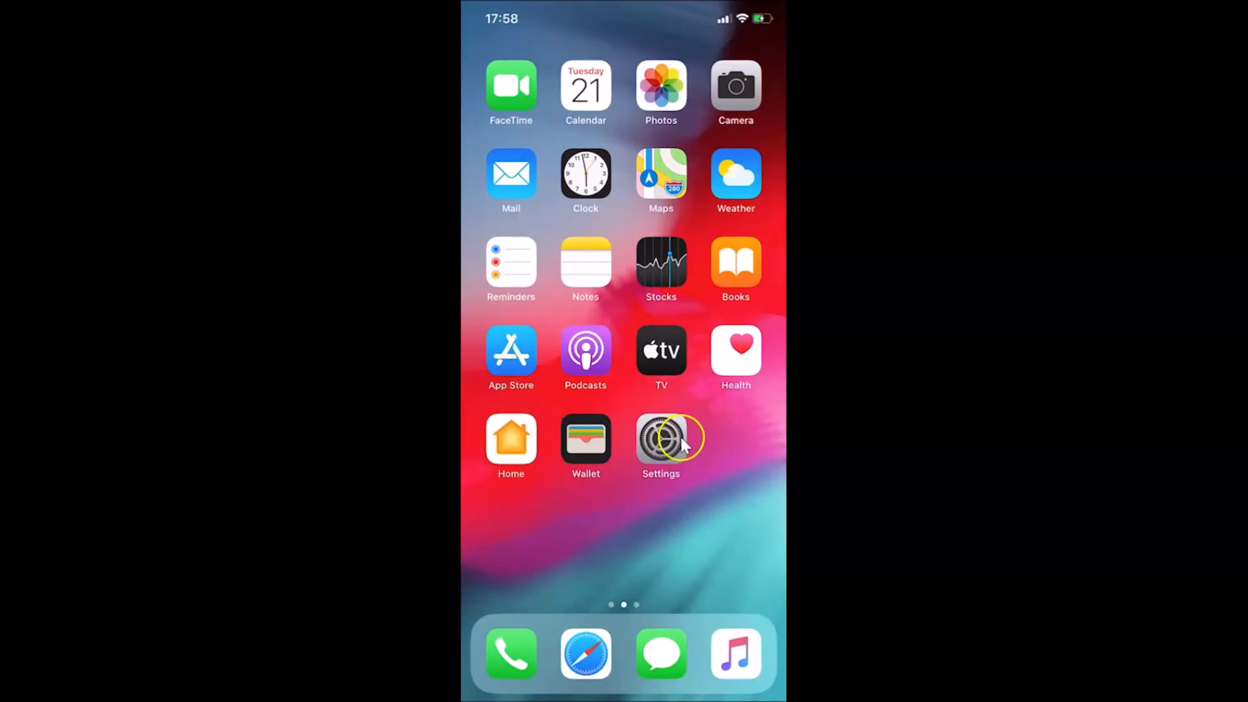
Step: Reopen the Settings app on its main list
left_click(661, 441)
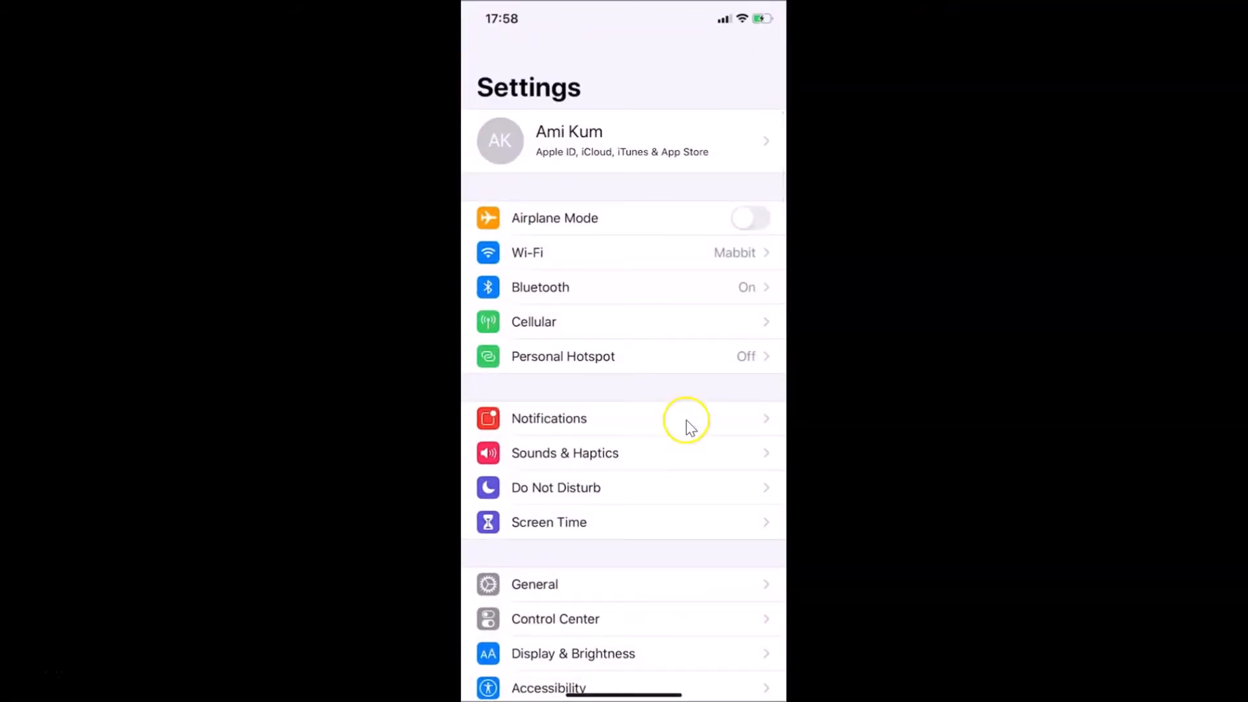
mouse_move(595, 330)
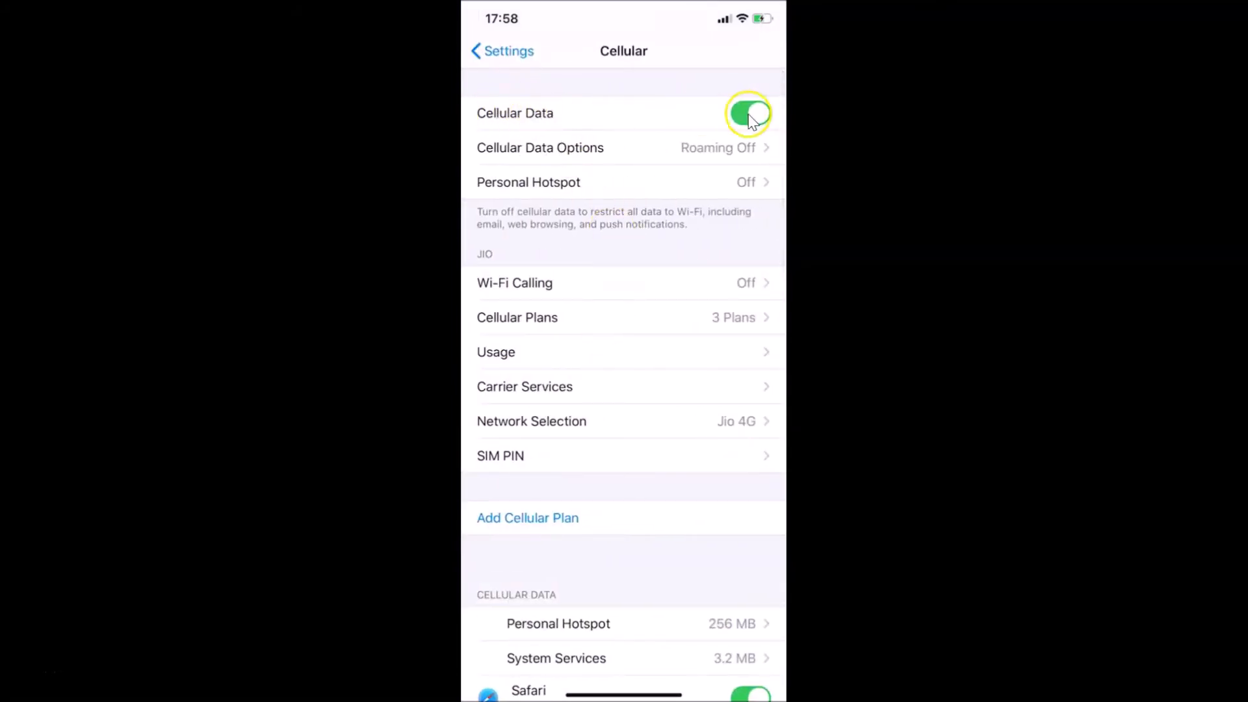
mouse_move(706, 265)
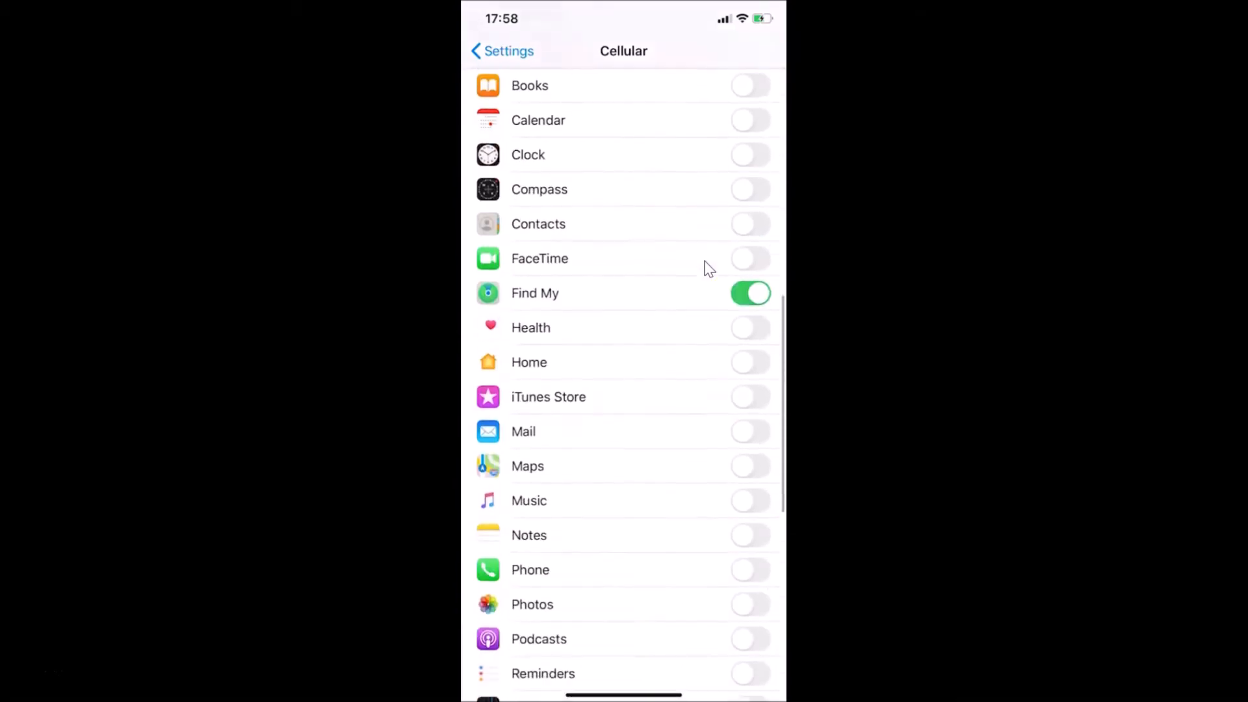
Step: Scroll the Cellular page down to the enabled Wi-Fi Assist switch
scroll("down", 3)
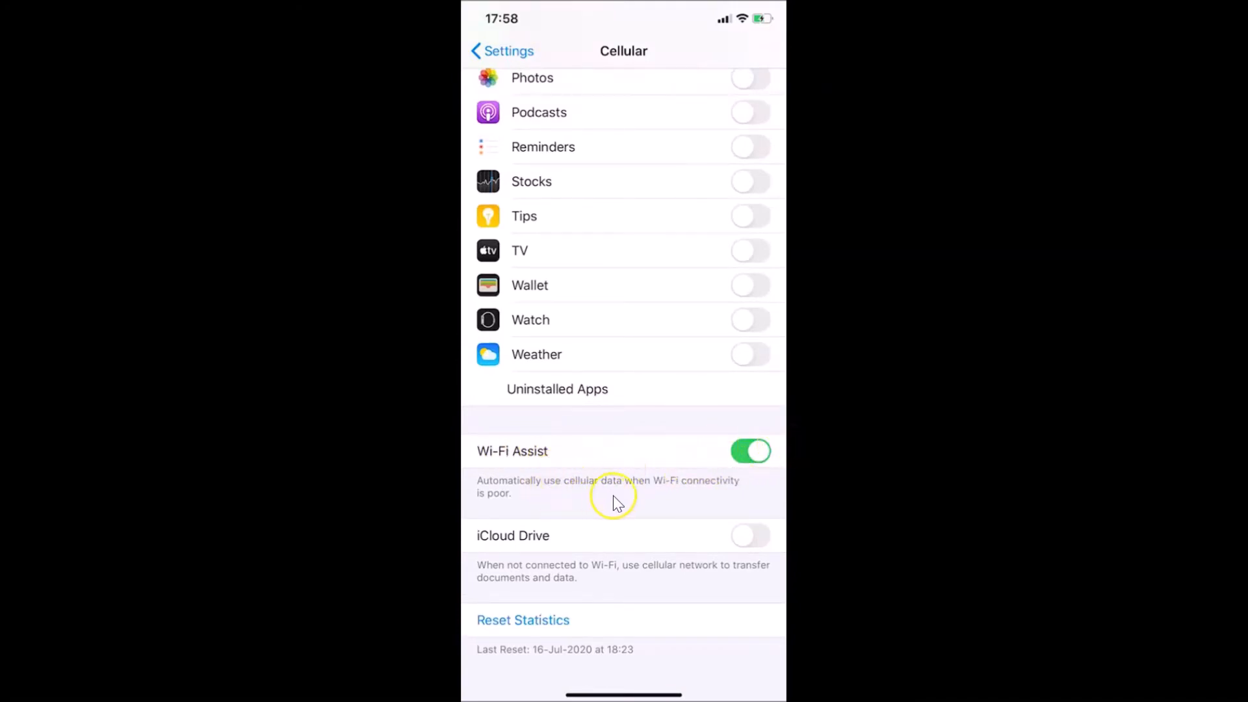
mouse_move(637, 484)
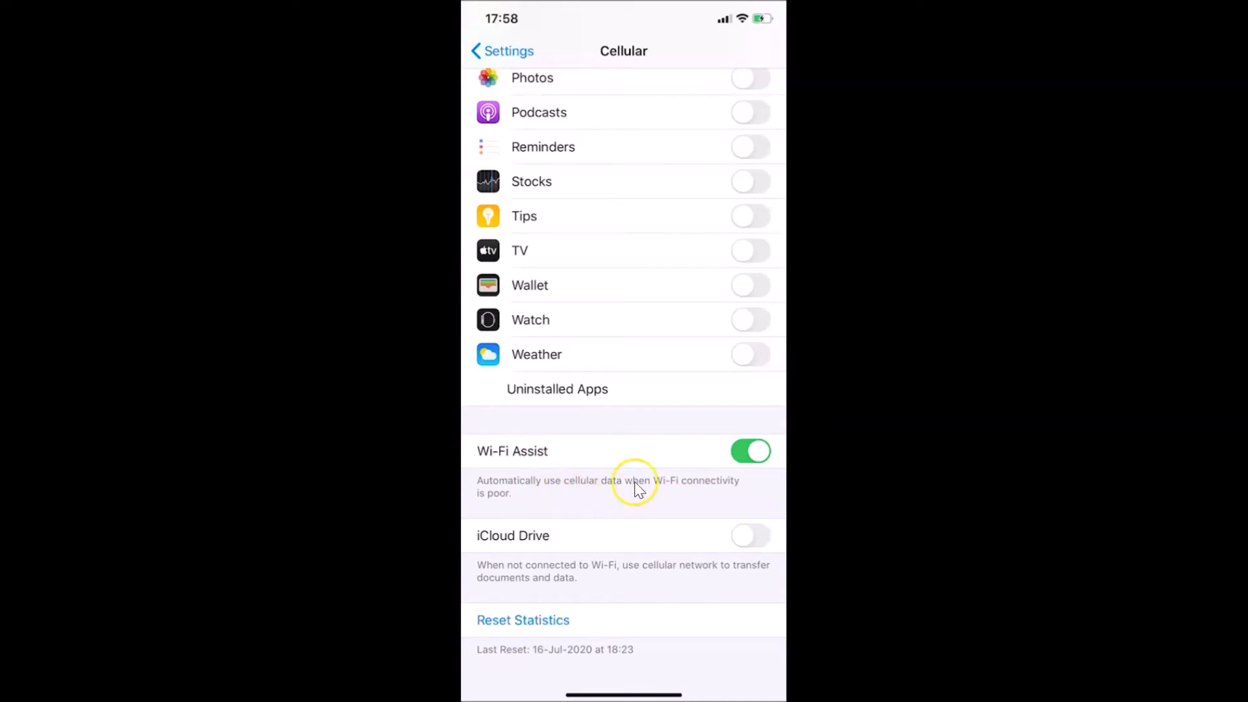
mouse_move(549, 485)
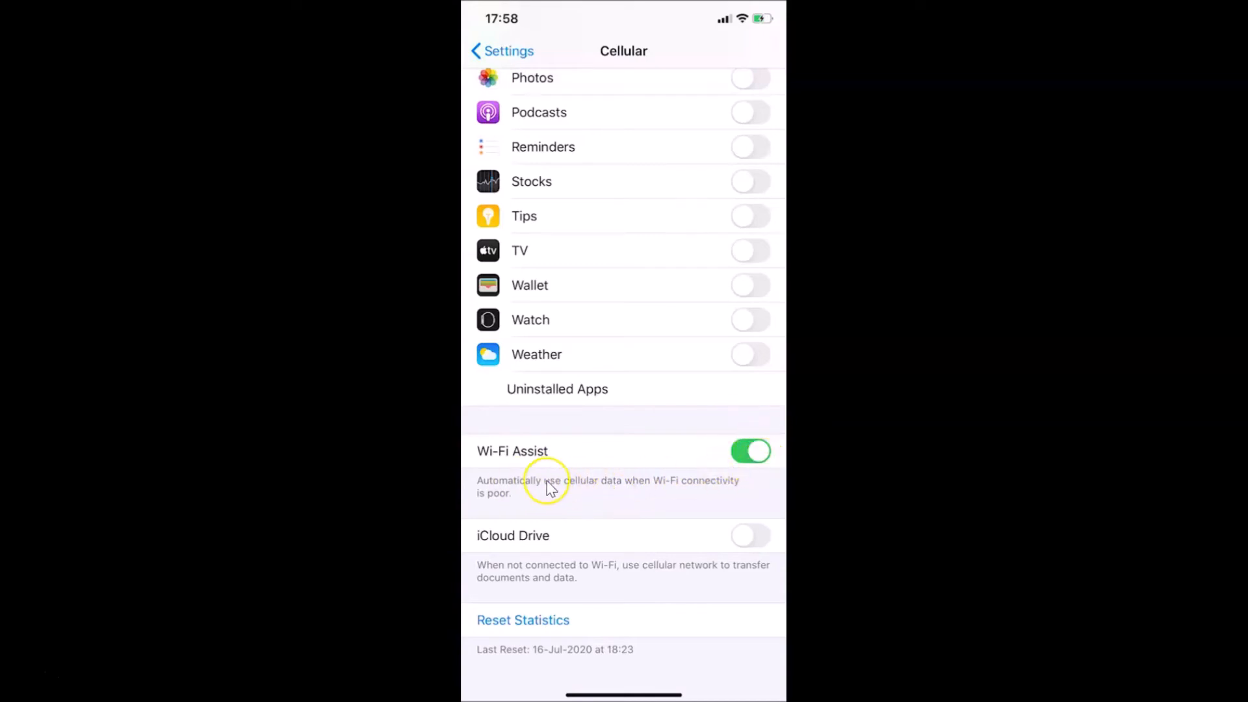
mouse_move(701, 494)
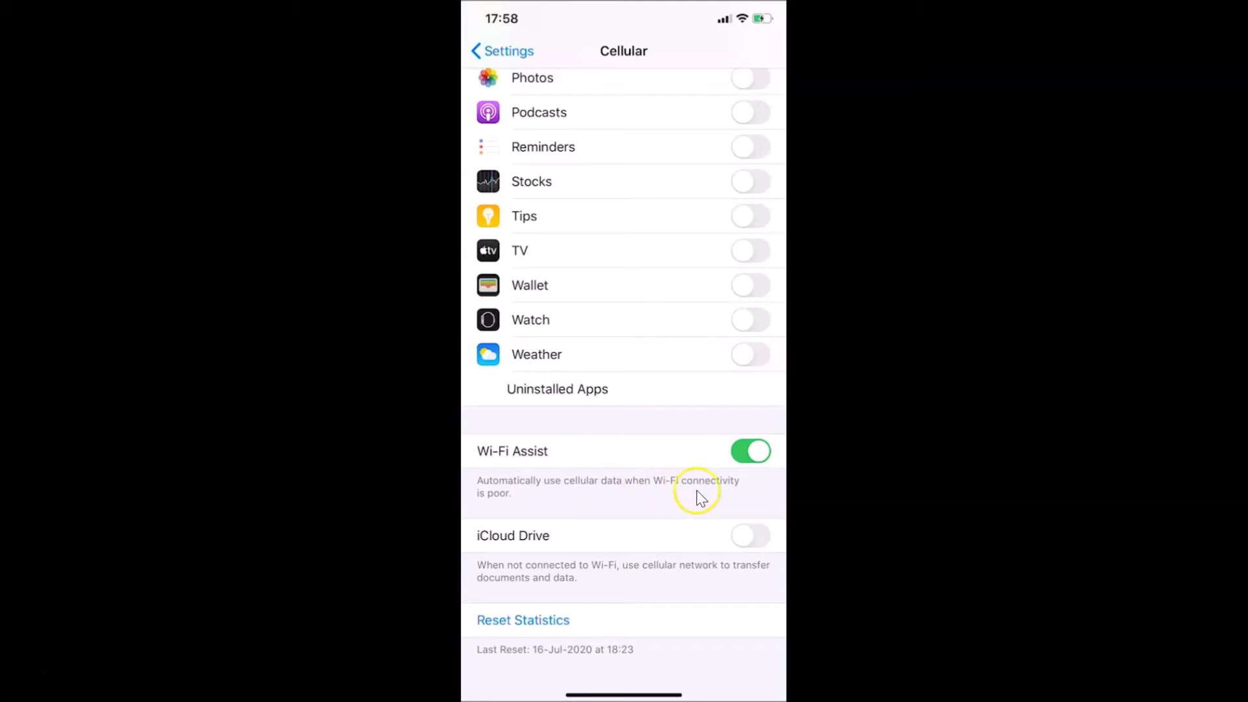
mouse_move(607, 499)
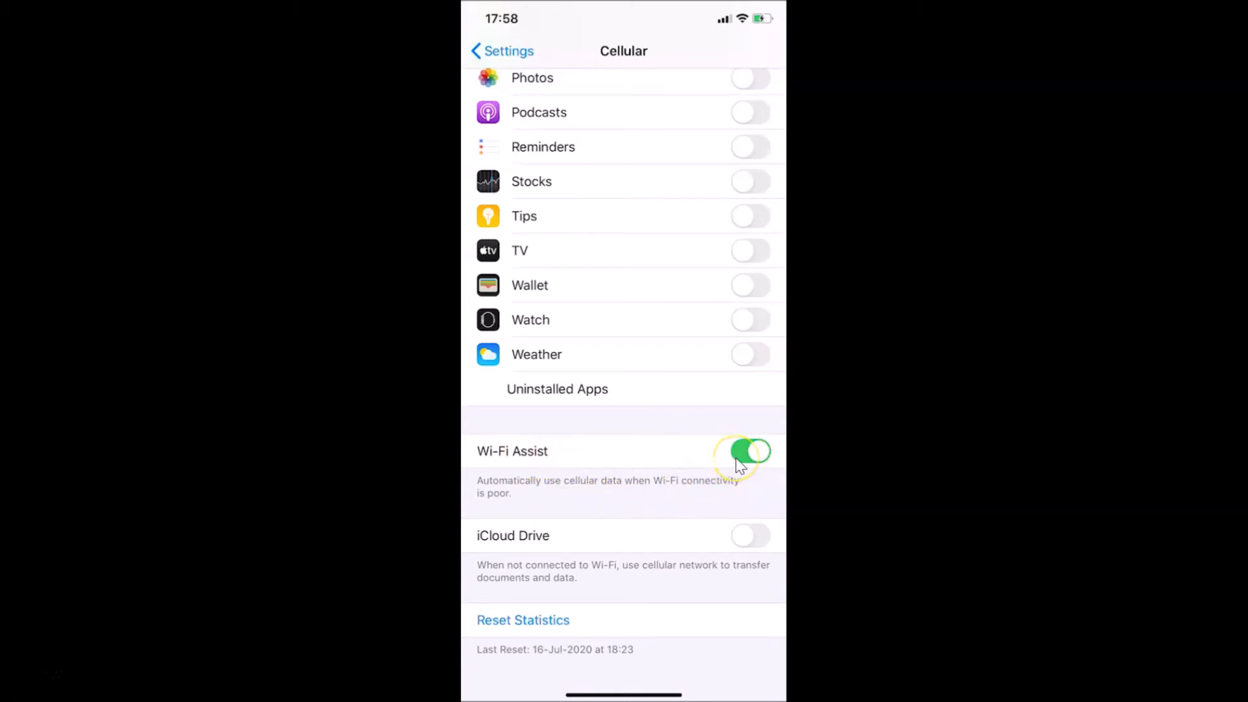
Step: Turn Wi-Fi Assist off so it shows gray
left_click(747, 451)
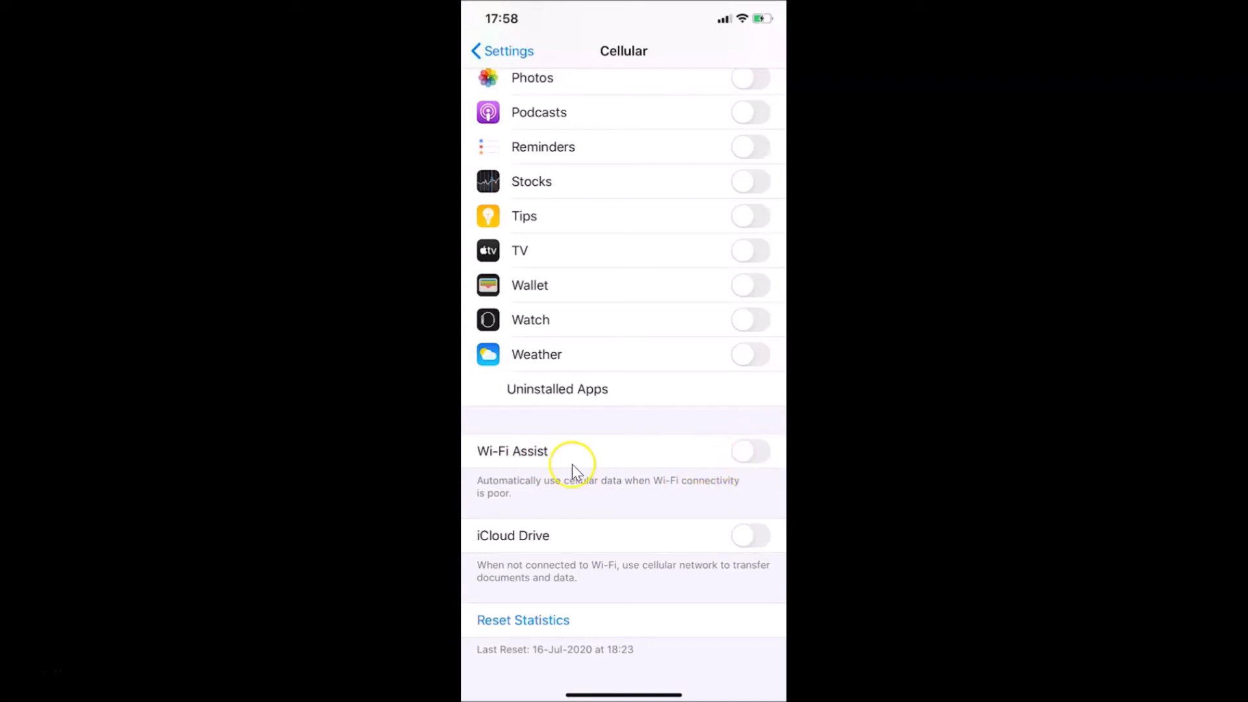
mouse_move(711, 473)
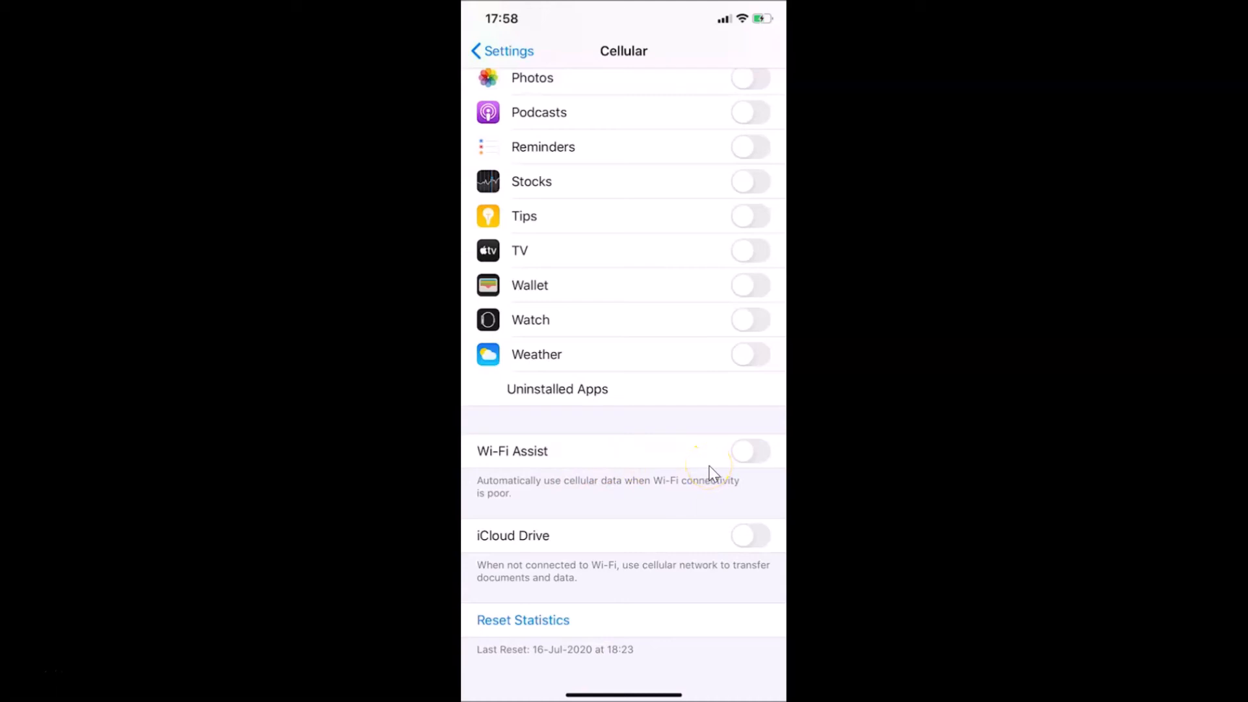